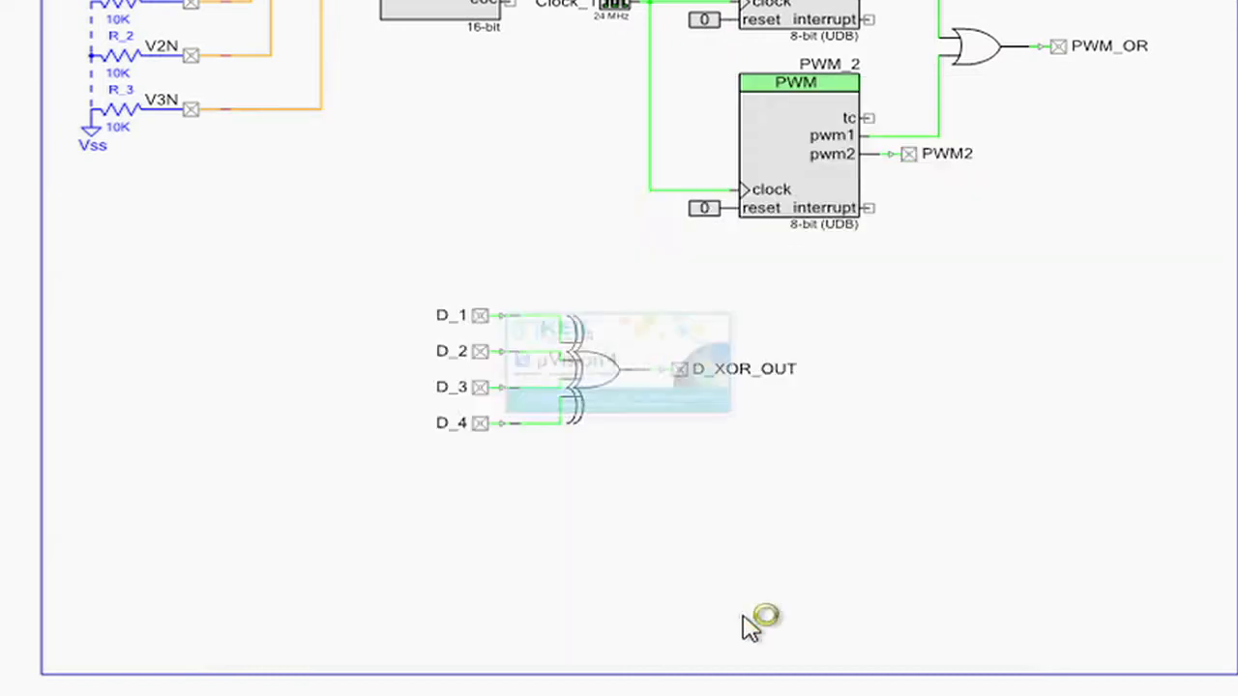
# - Bring the SW2.c tab forward to show the SW2_Write and SW2_SetDriveMode functions
pyautogui.click(570, 103)
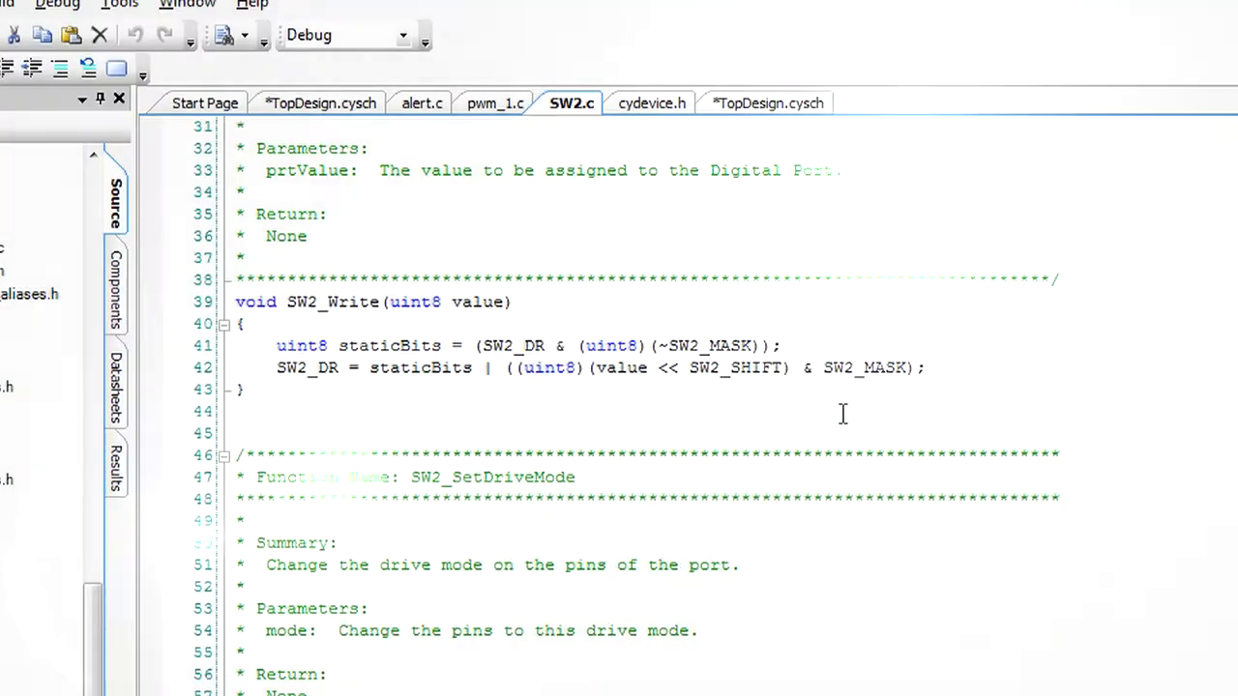